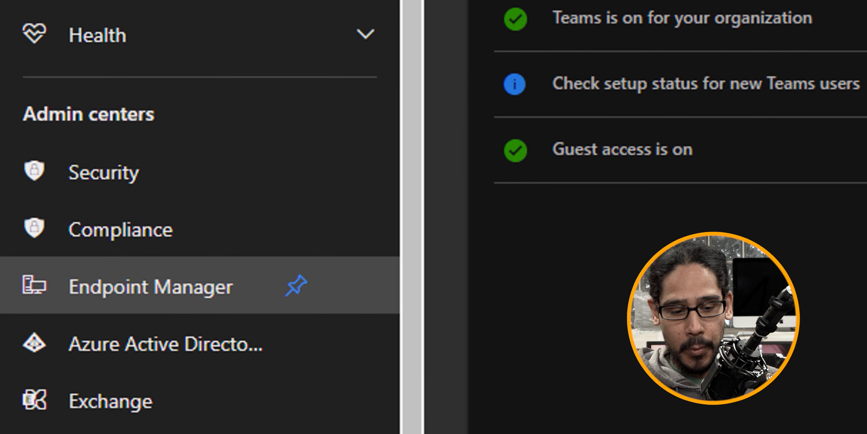
# - Navigate to Devices > Windows > Windows enrollment in the Endpoint Manager admin center
pyautogui.click(150, 286)
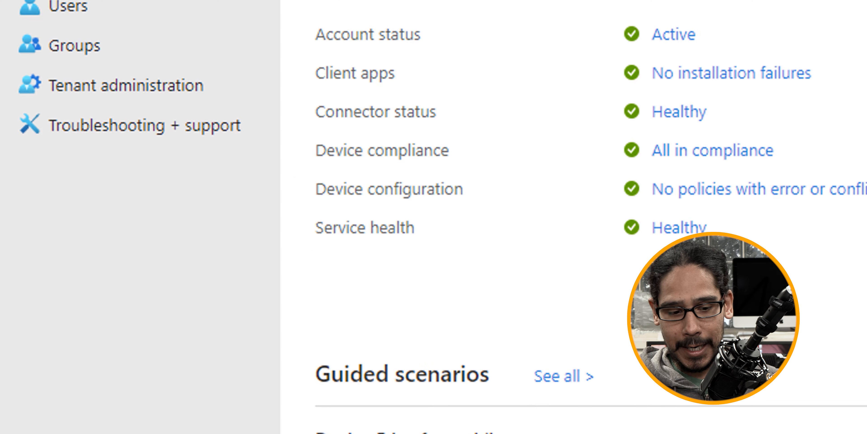
pyautogui.scroll(3)
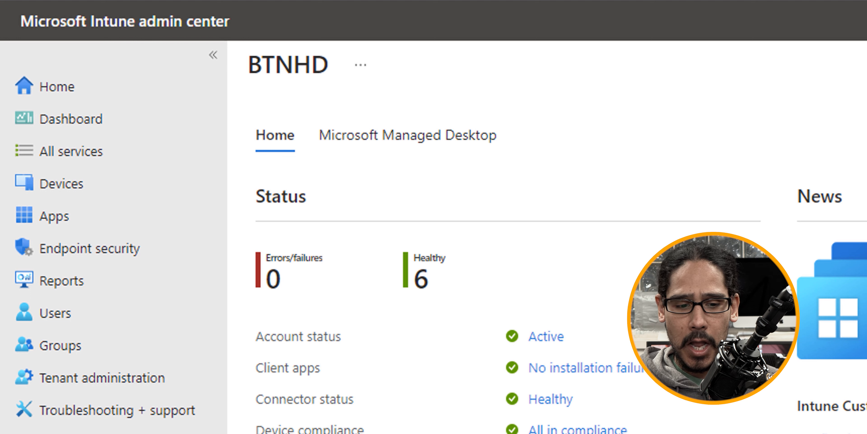
pyautogui.moveTo(62, 183)
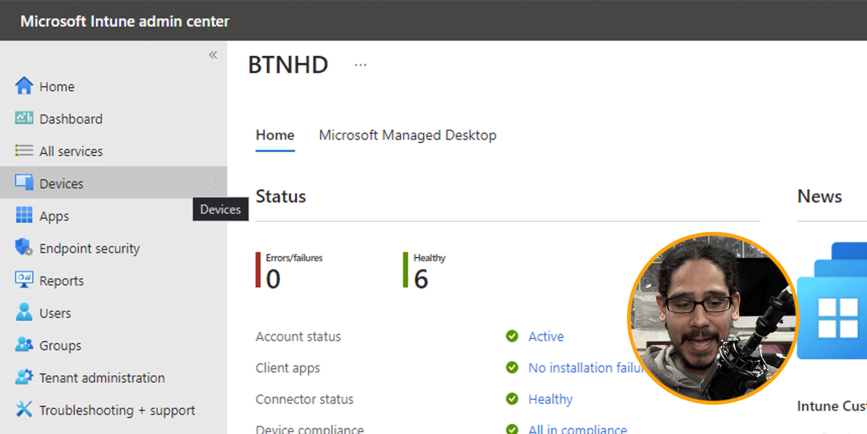
pyautogui.click(64, 183)
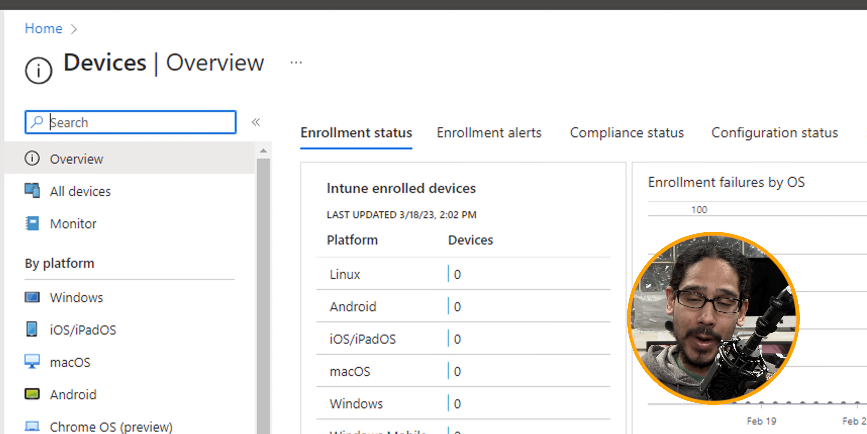
pyautogui.click(67, 296)
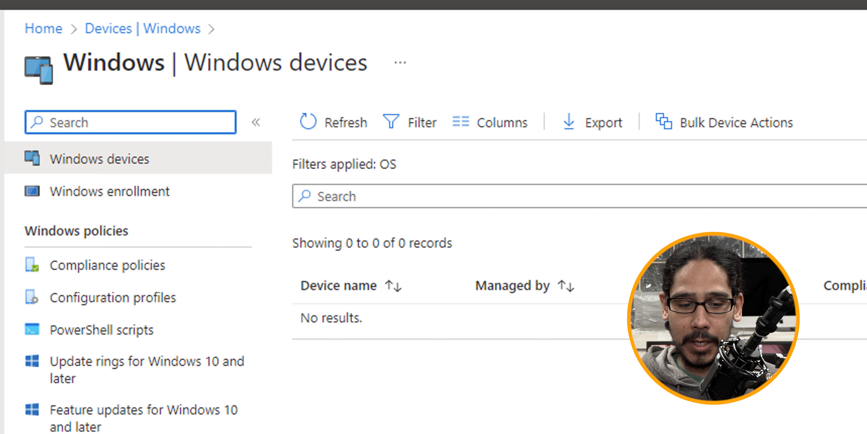
pyautogui.click(109, 190)
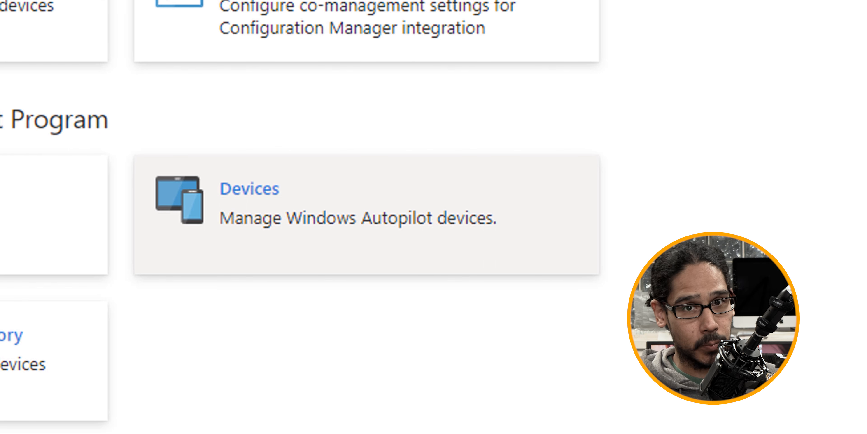
# - Import the VMware virtual machine into Windows Autopilot devices from the CSV device list
pyautogui.click(249, 188)
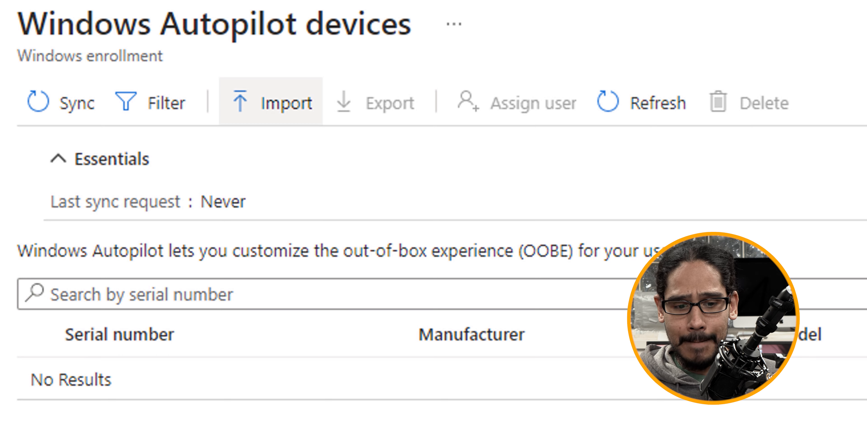
pyautogui.click(271, 103)
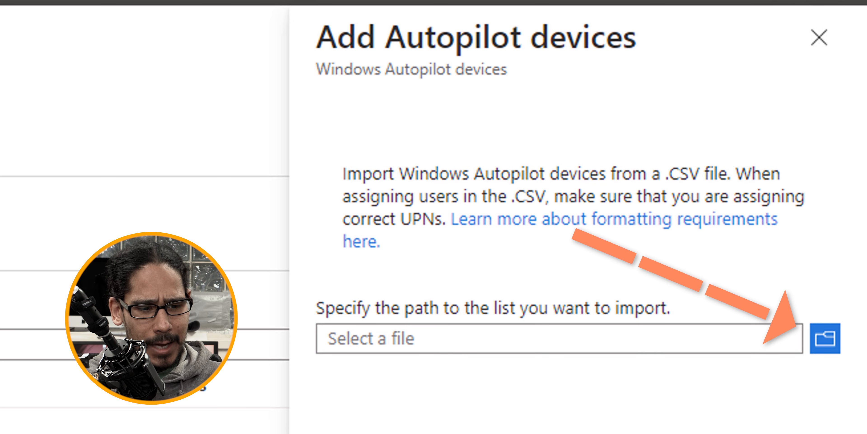
pyautogui.click(825, 338)
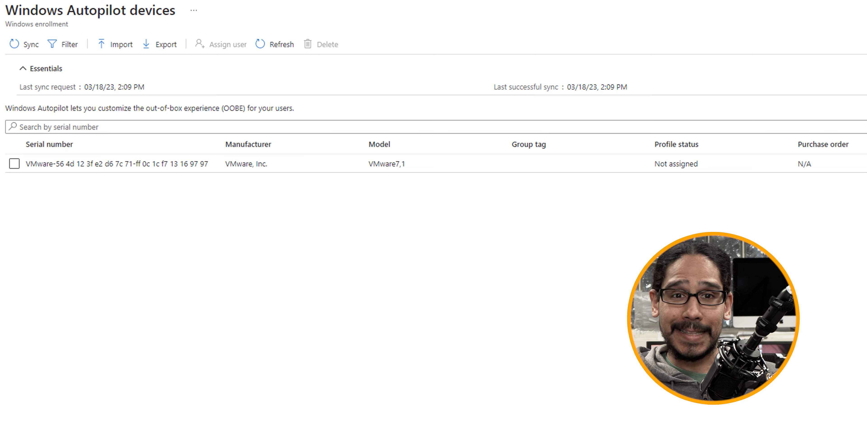
pyautogui.click(14, 163)
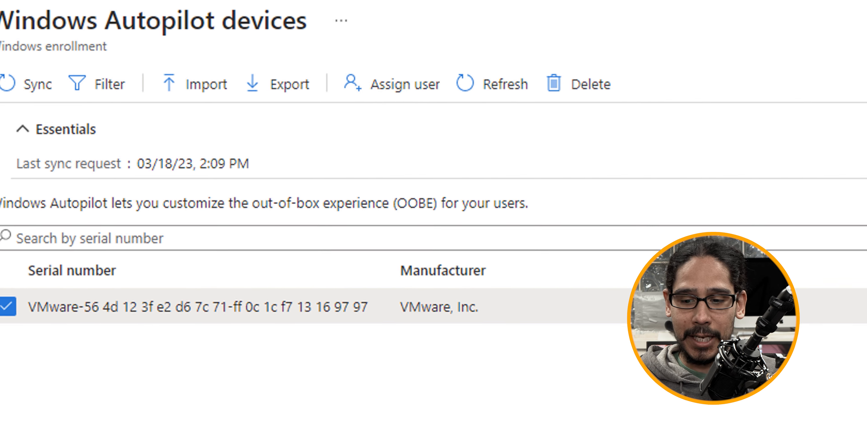
pyautogui.click(391, 84)
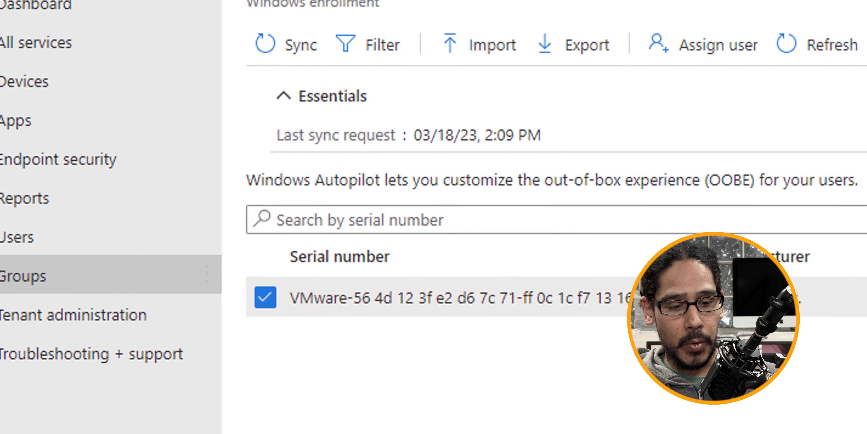
# - Create a new group named 'Autopilot Devices' with Dynamic Device membership type
pyautogui.click(22, 275)
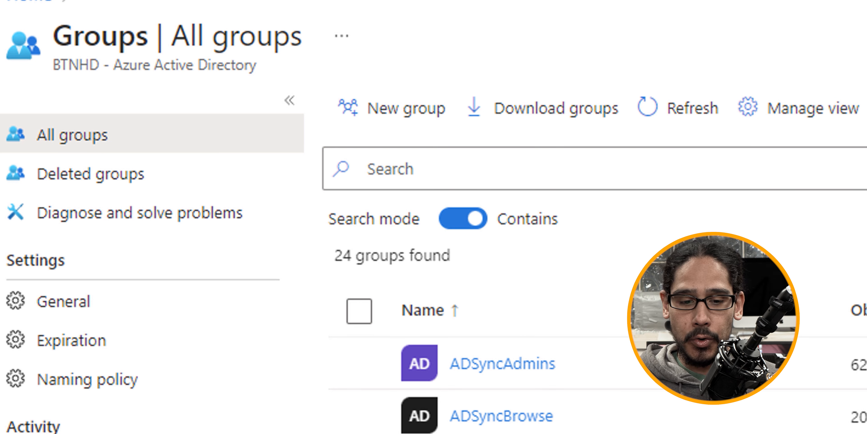
pyautogui.click(392, 108)
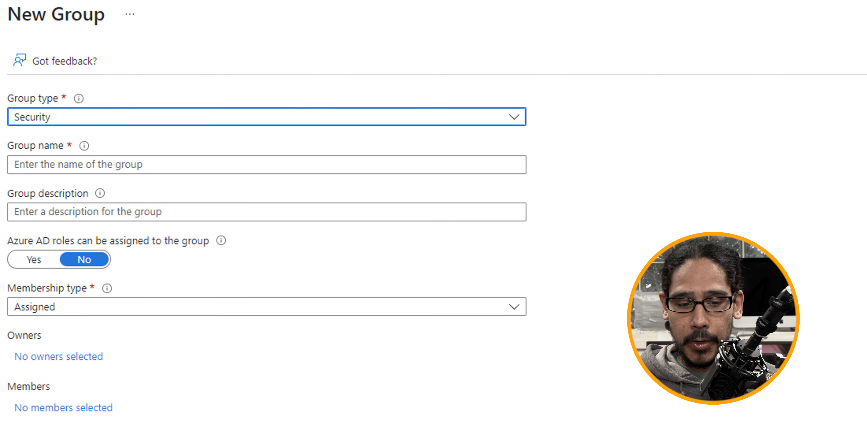
pyautogui.write('Autopilot Devices')
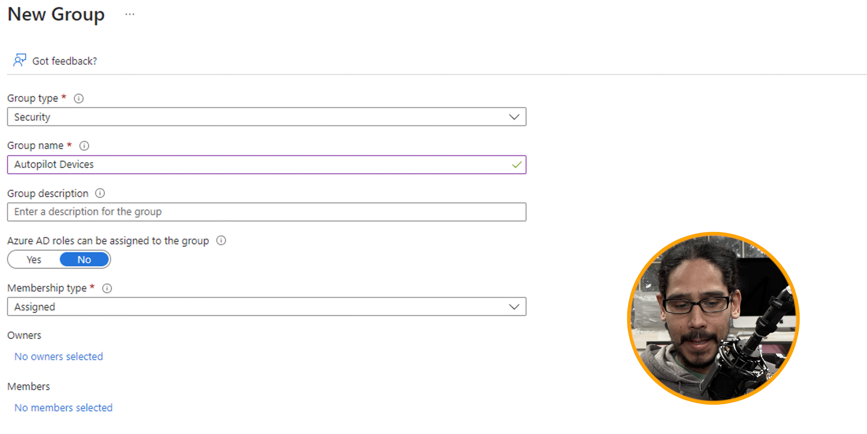
pyautogui.click(267, 306)
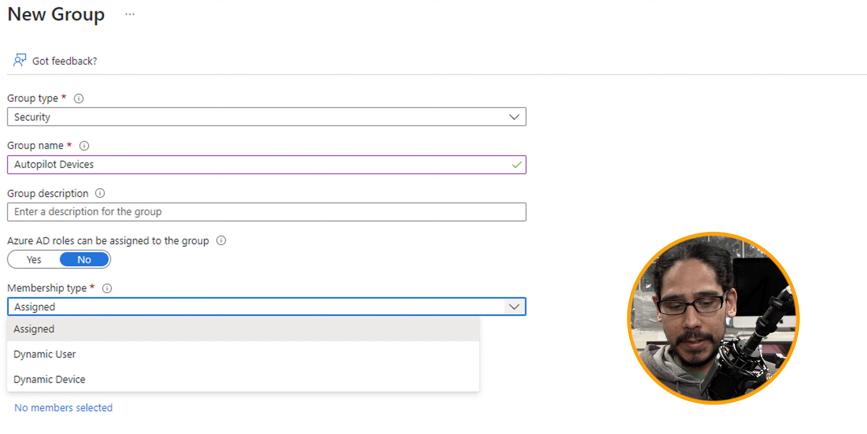
pyautogui.click(49, 379)
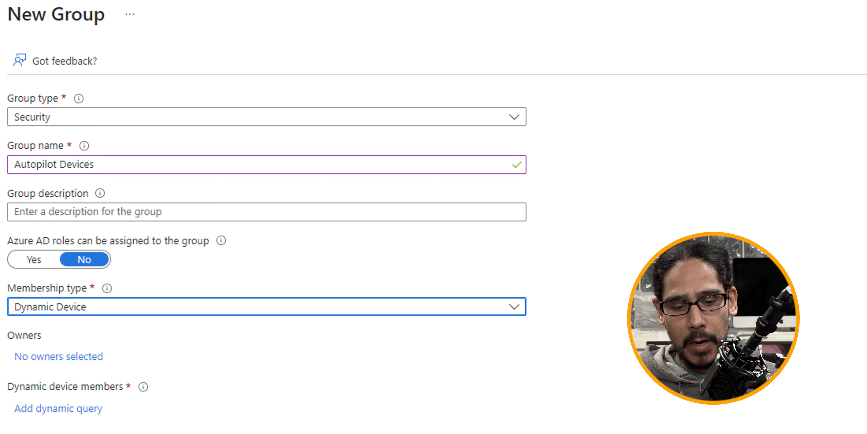
pyautogui.scroll(-3)
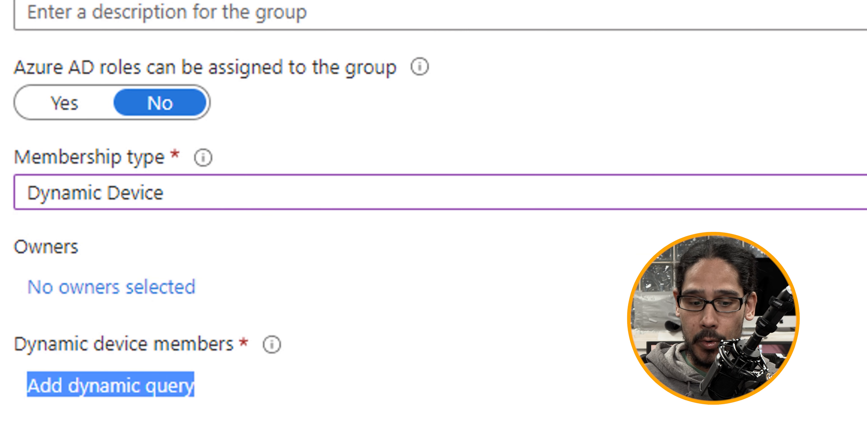
# - Enter the rule syntax (device.devicePhysicalIDs -any (_ -contains "[ZTDId]")) for the dynamic query
pyautogui.click(110, 385)
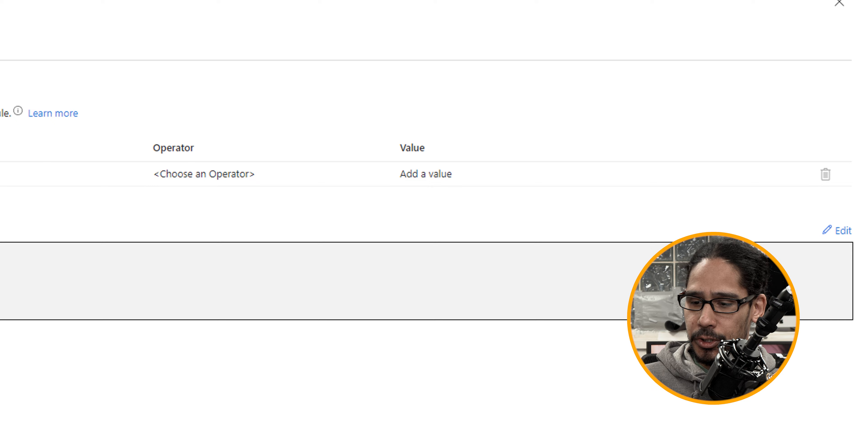
pyautogui.scroll(-3)
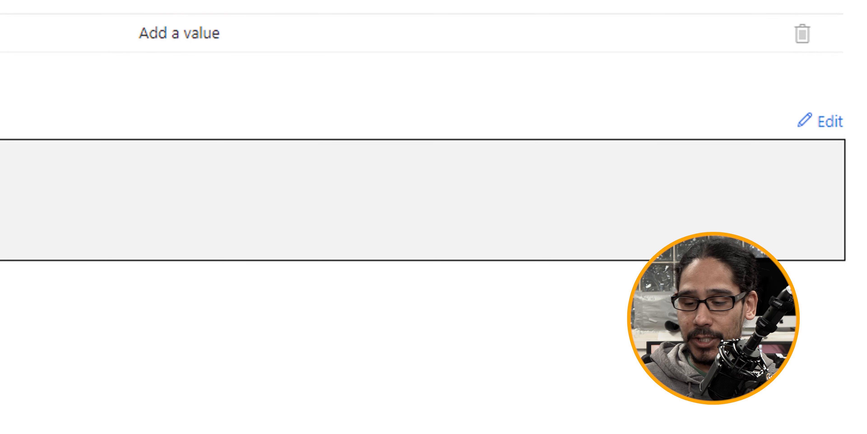
pyautogui.click(827, 121)
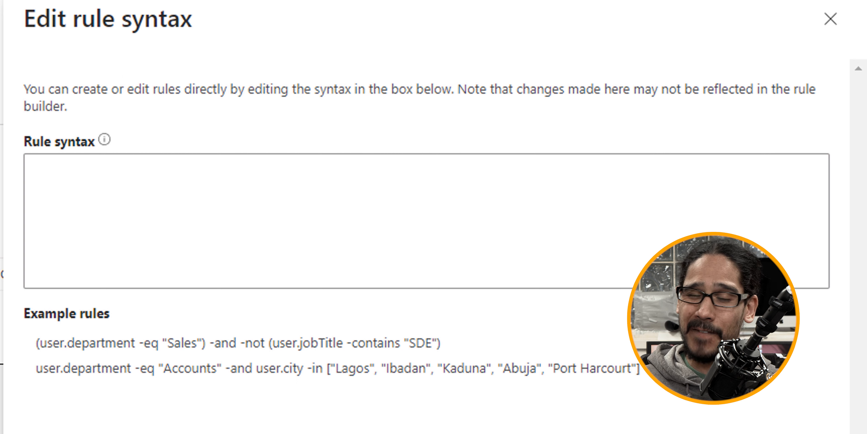
pyautogui.write('(device.devicePhysicalIDs -any (_ -contains "[ZTDId]"))')
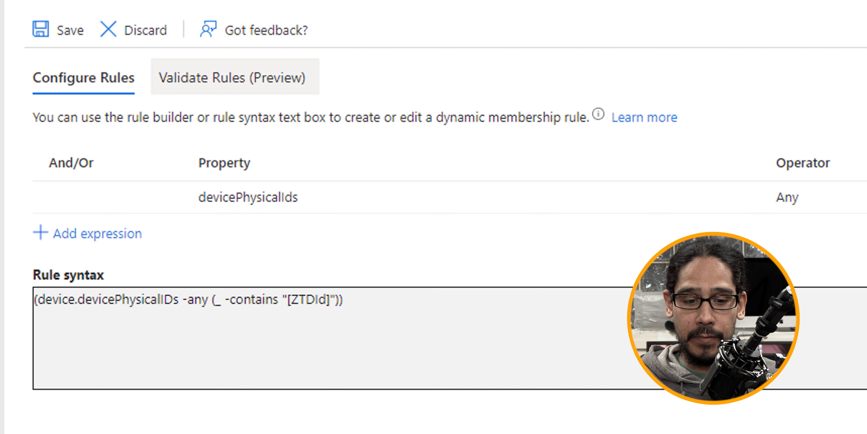
# - Validate the rule against the VMware device and review why it passed
pyautogui.click(234, 77)
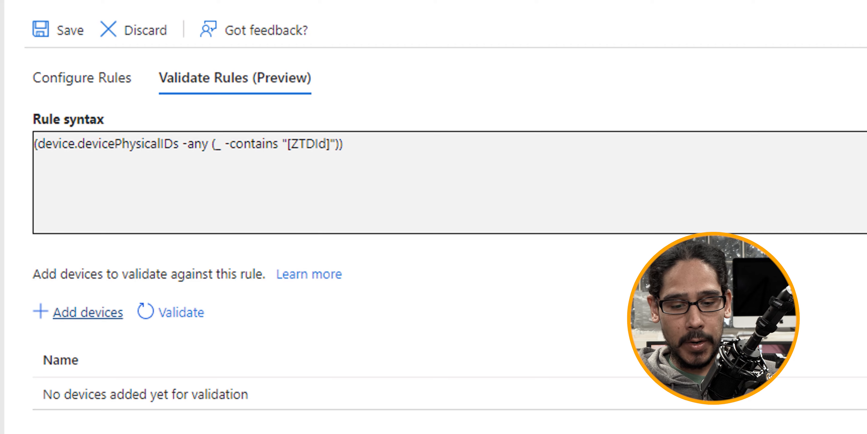
pyautogui.click(87, 313)
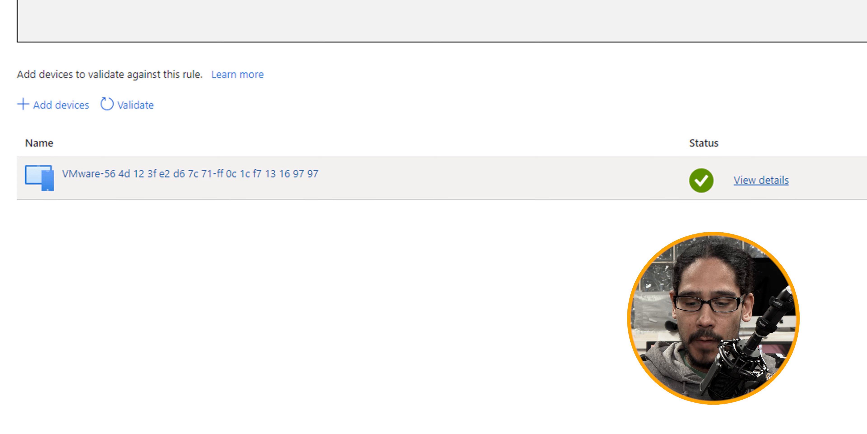
pyautogui.click(761, 179)
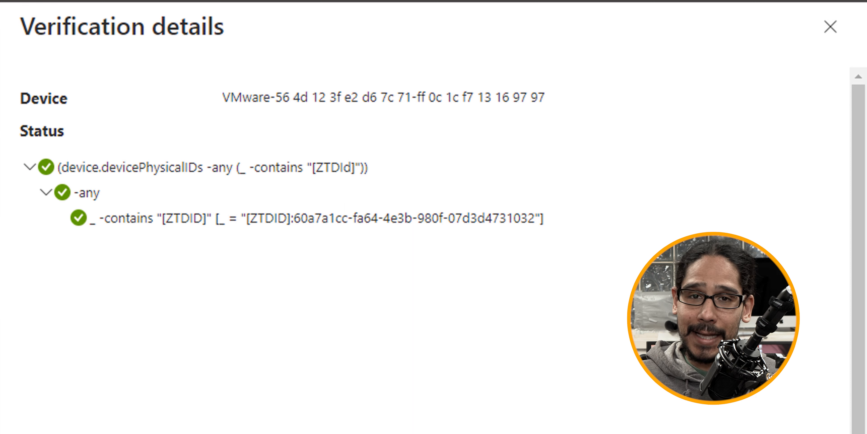
pyautogui.click(832, 28)
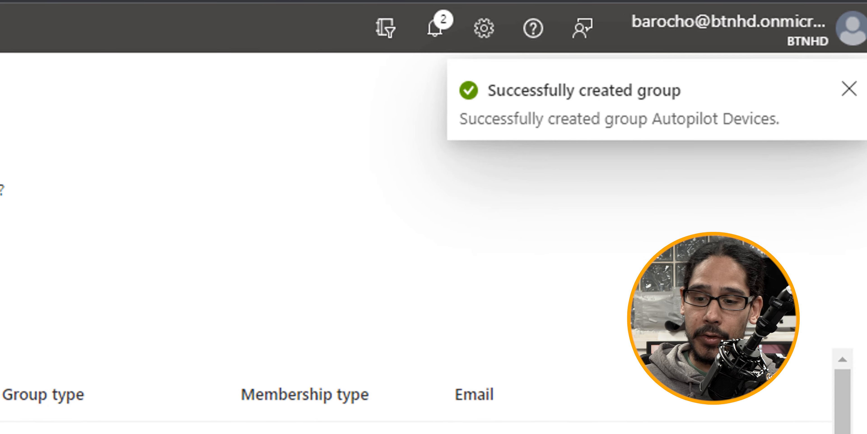
# - Locate Autopilot Devices in the All groups list after creating the group
pyautogui.scroll(-3)
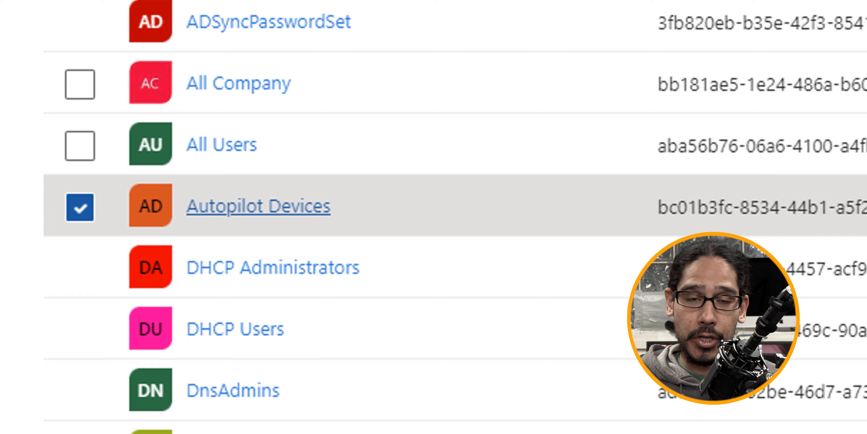